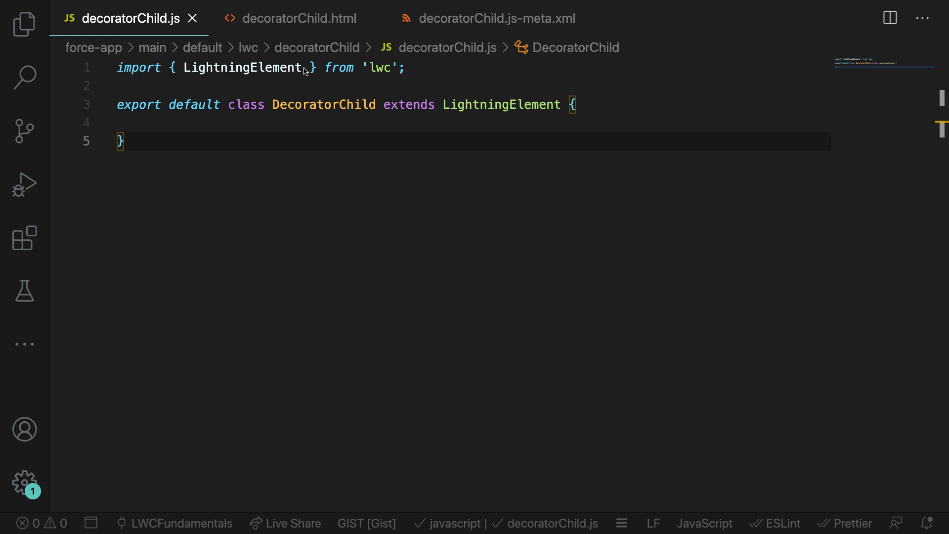
- Add api to the lwc import and declare a recordId property in the class
double_click(242, 67)
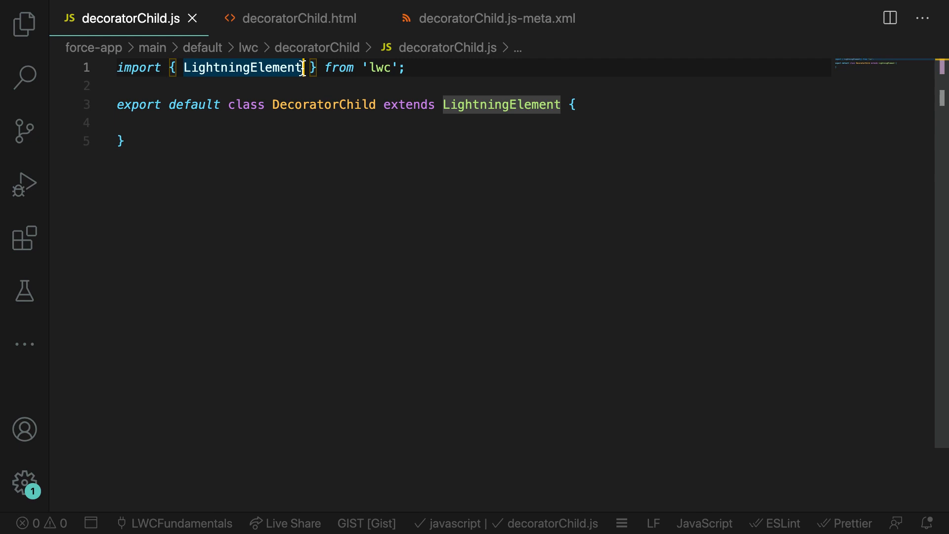
type(", api")
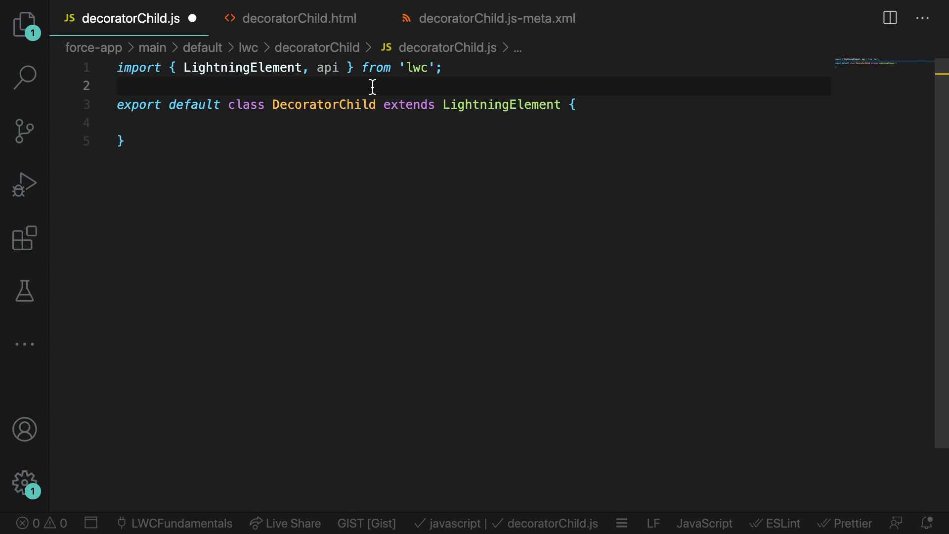
left_click(117, 86)
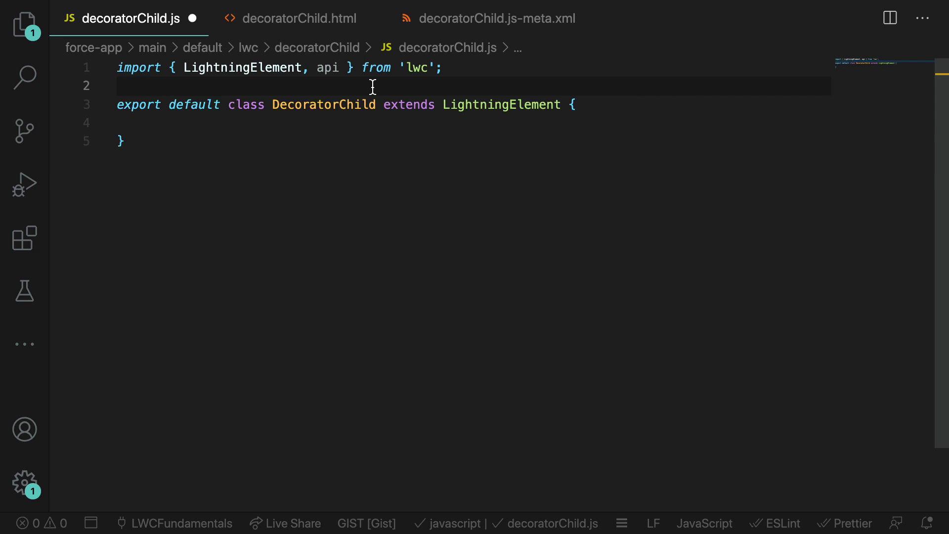
mouse_move(359, 117)
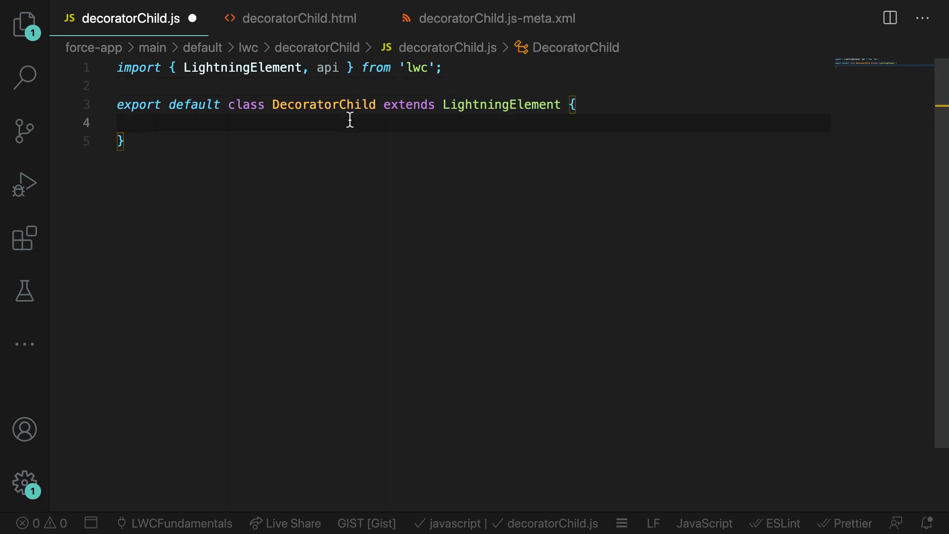
type("recordId")
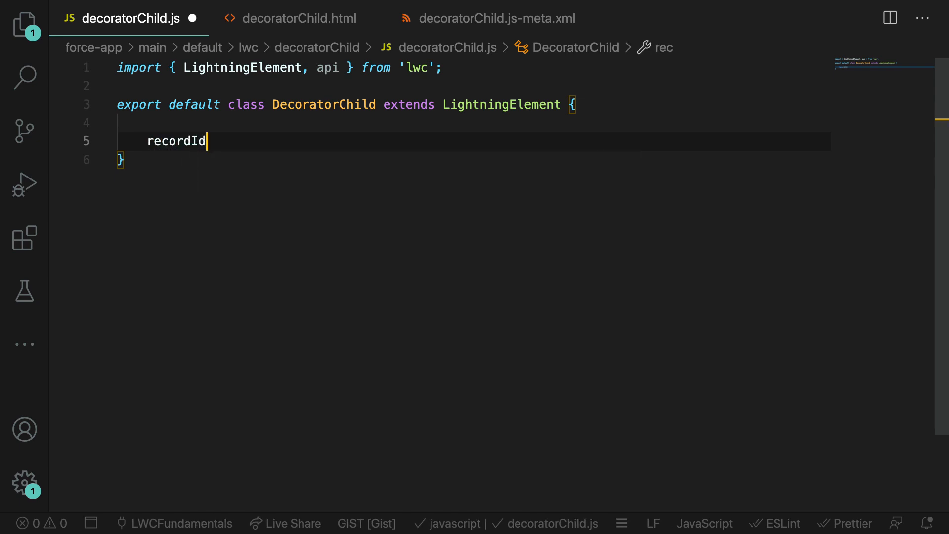
type(";")
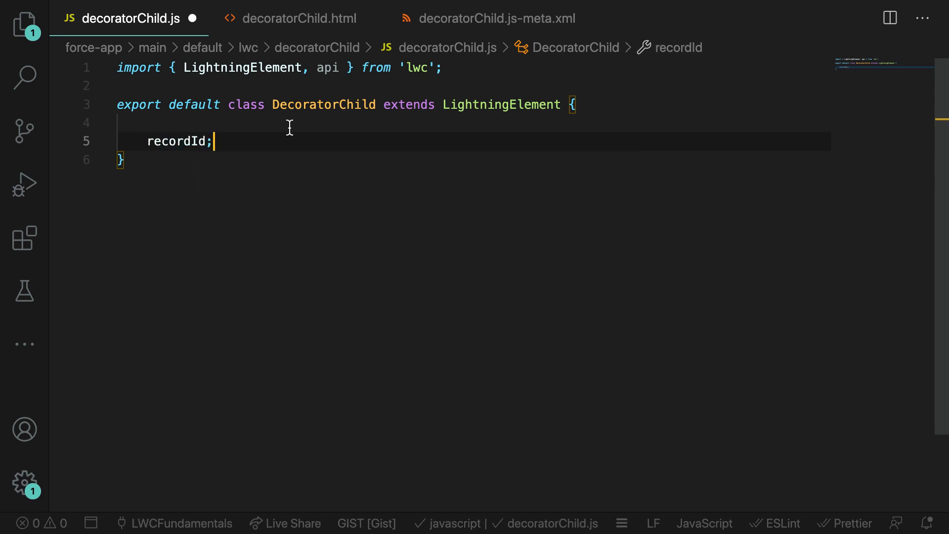
double_click(176, 141)
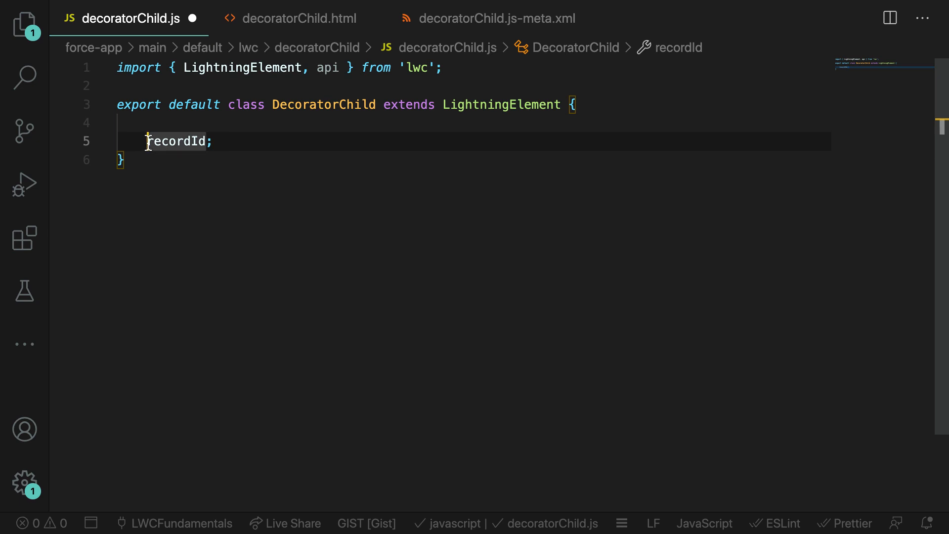
type("@api")
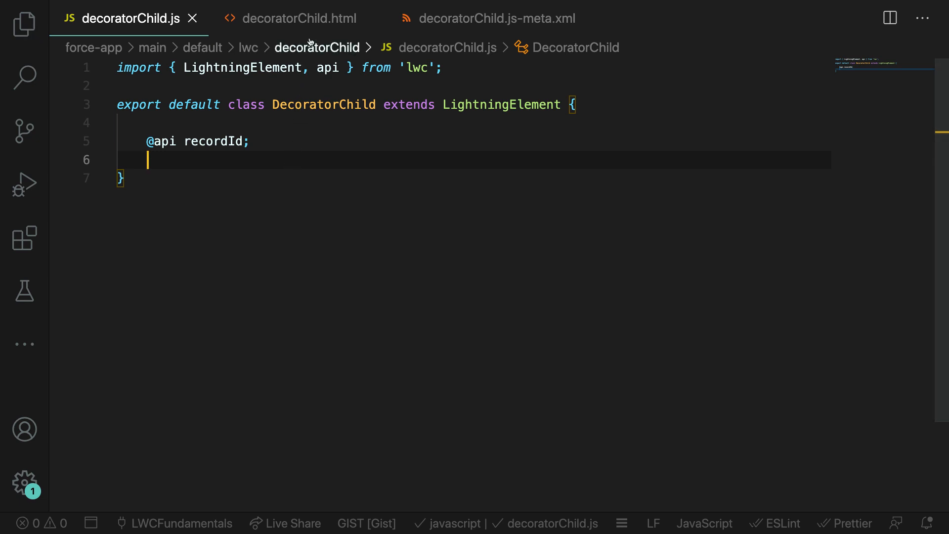
left_click(296, 18)
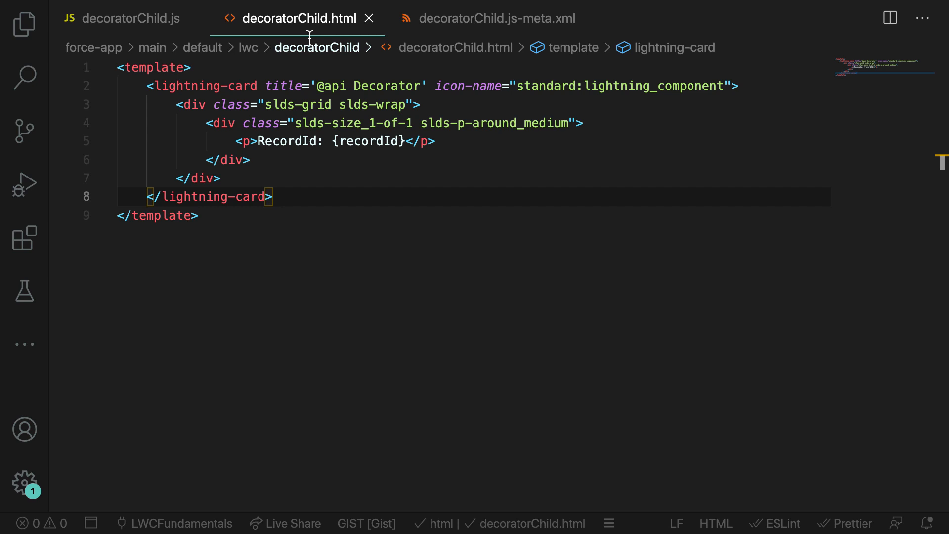
- Review the RecordId: {recordId} paragraph in decoratorChild.html and move on to the metadata
left_click(238, 141)
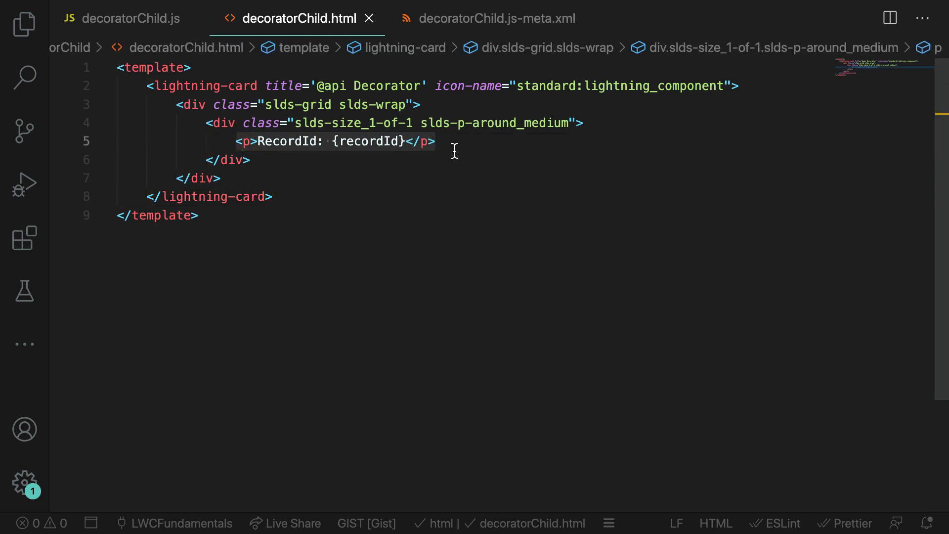
left_click(436, 141)
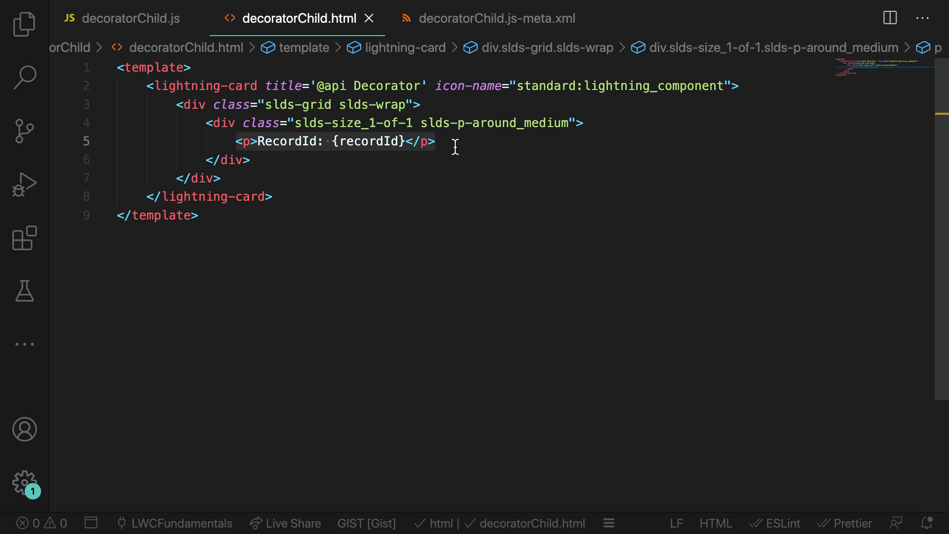
left_click(496, 17)
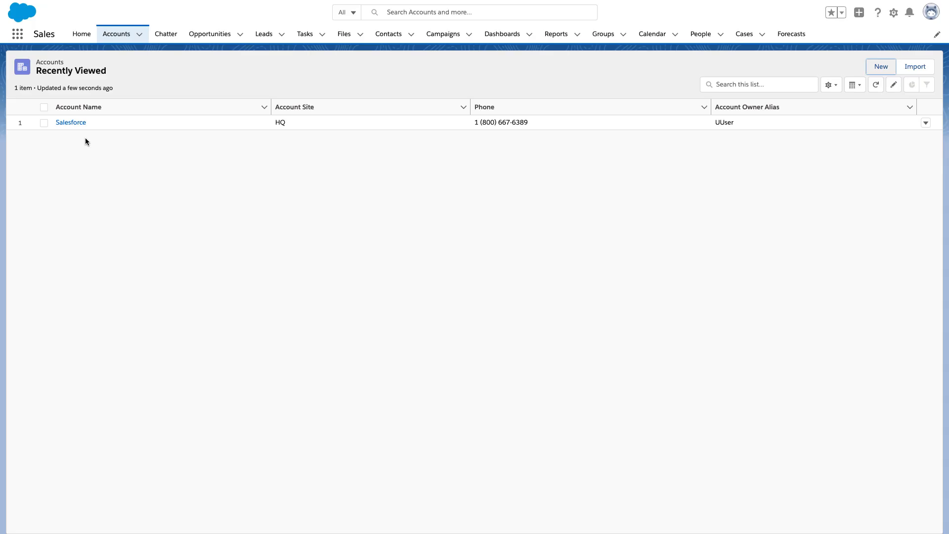
left_click(70, 123)
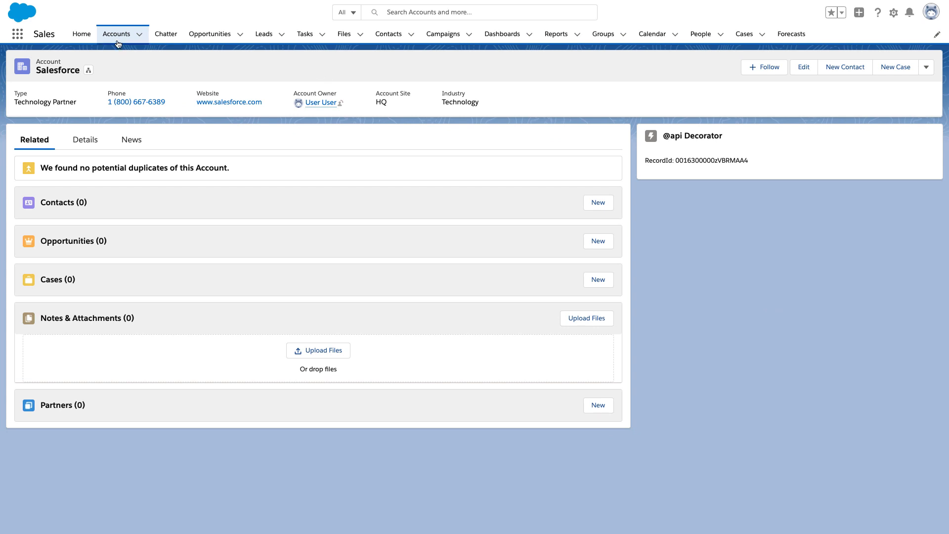
left_click(81, 34)
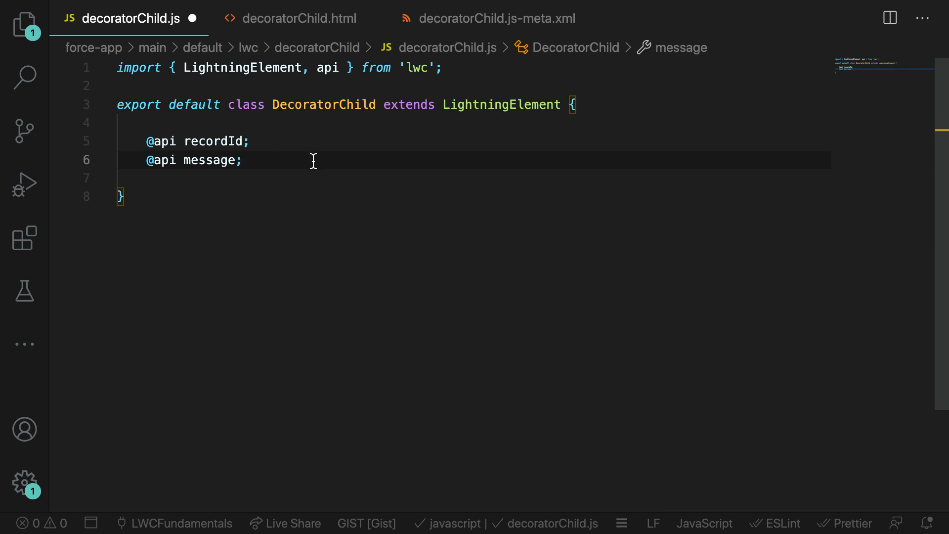
- Add a <p>Message: {message}</p> paragraph to decoratorChild.html and move to decoratorChild.js-meta.xml
left_click(297, 18)
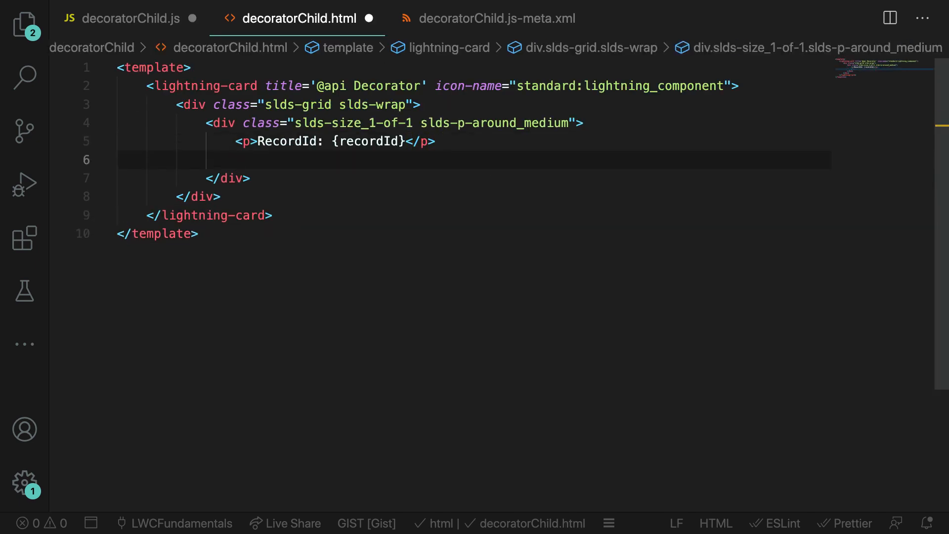
type("<p></p>")
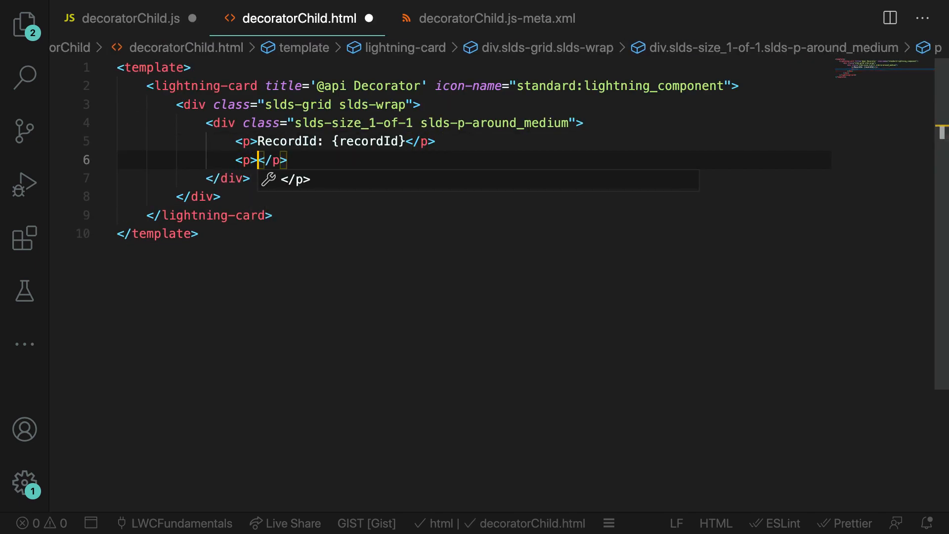
type("Message:")
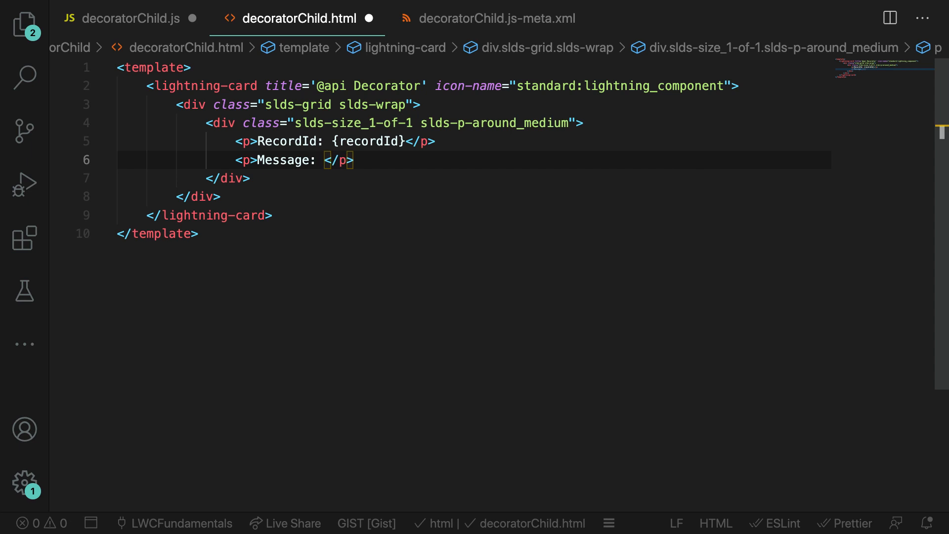
type("{message}")
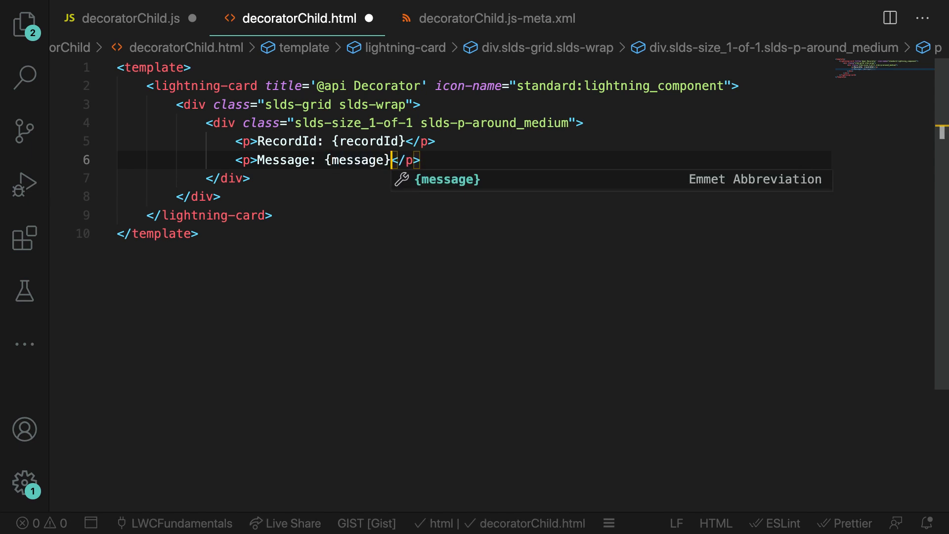
left_click(497, 17)
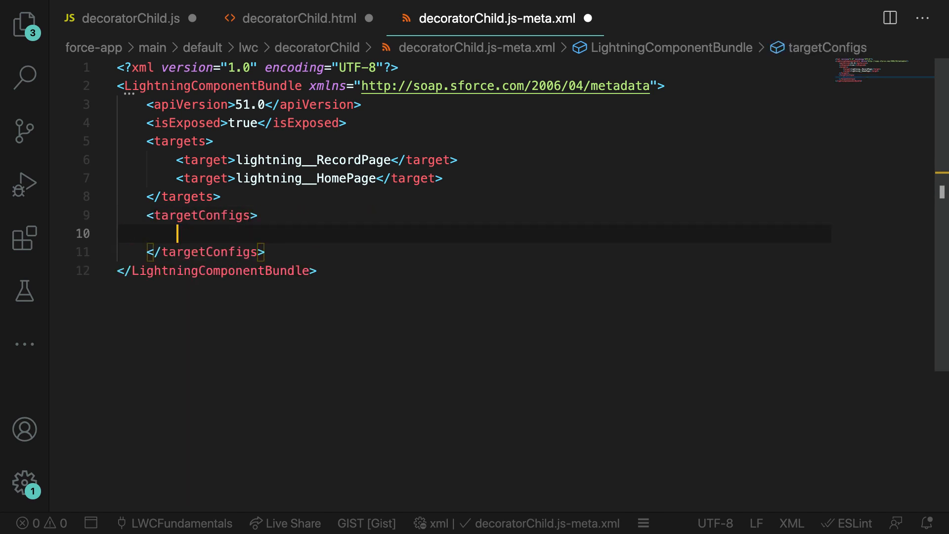
- Add a targetConfig targeting lightning__RecordPage and lightning__HomePage
type("<targetConfig")
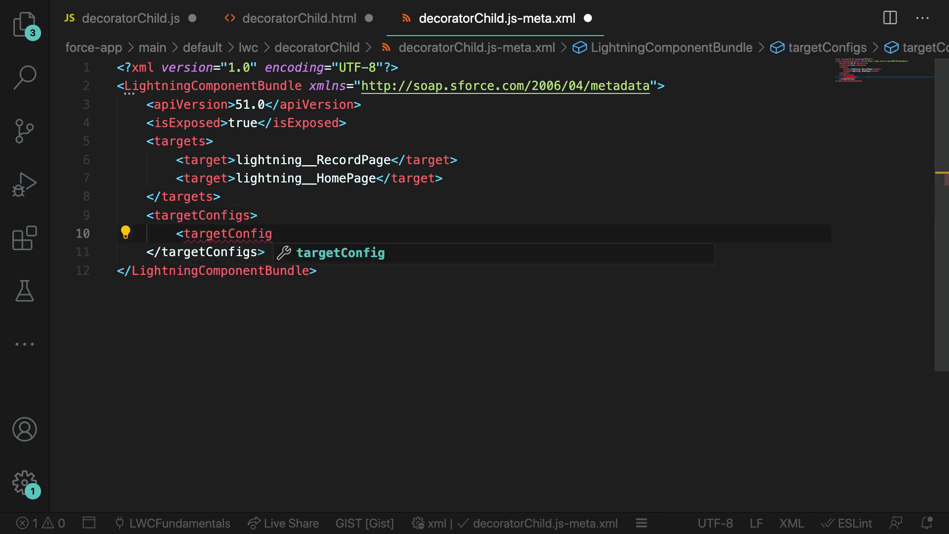
type("targets=")
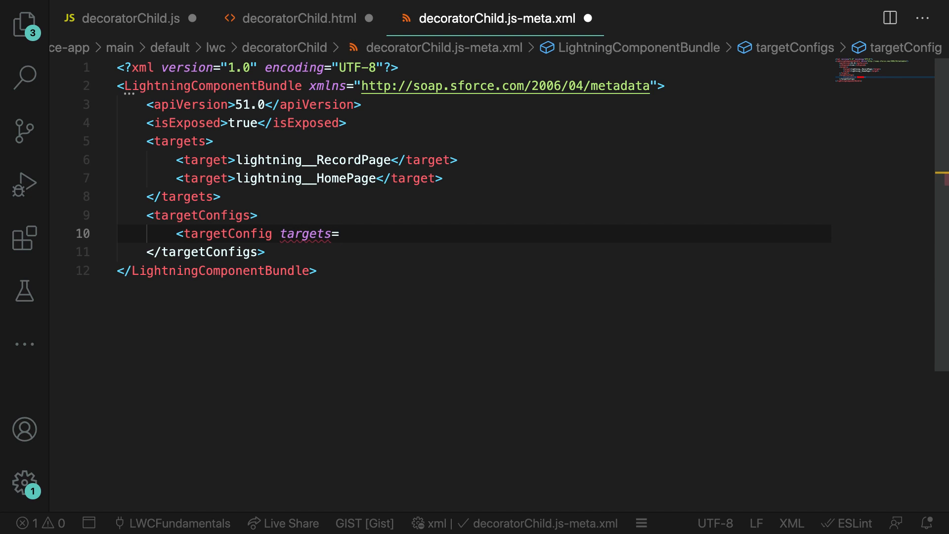
type("\"lightning__\"")
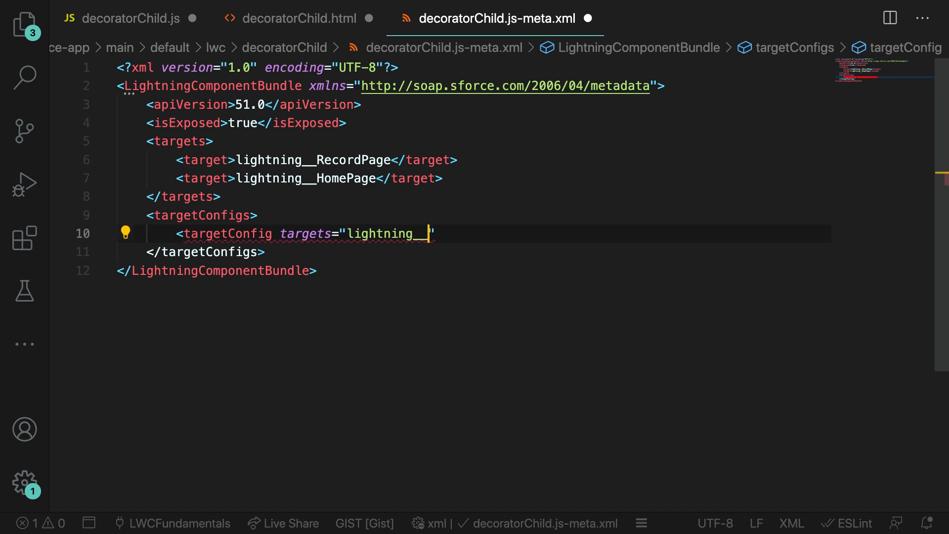
type("RecordPage, l")
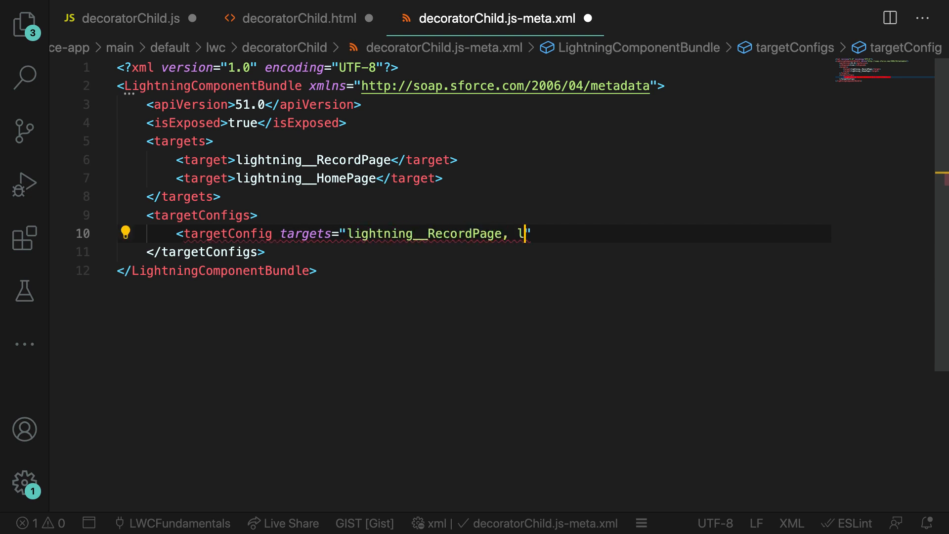
type("ightning__HomePage\"")
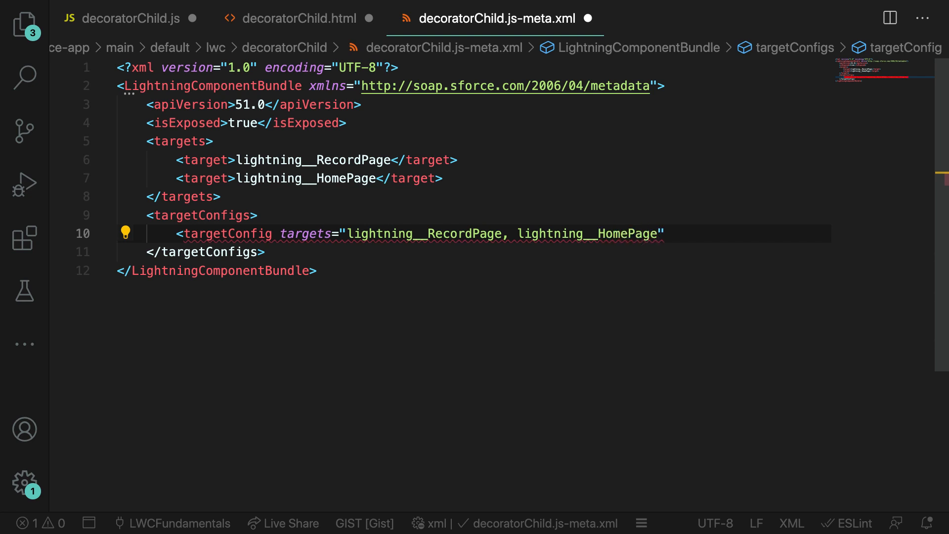
- Declare a String property named message, labelled Message, with a description
type("<property")
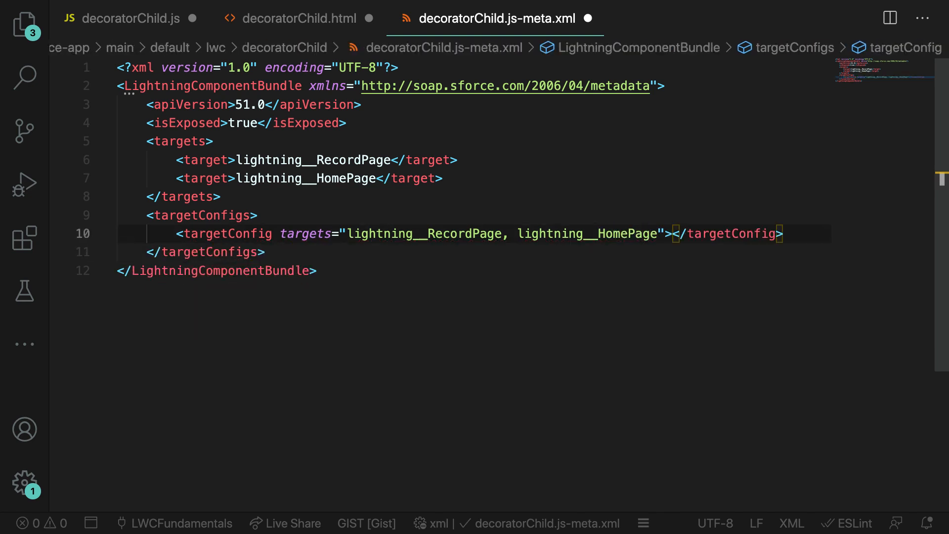
type("<property")
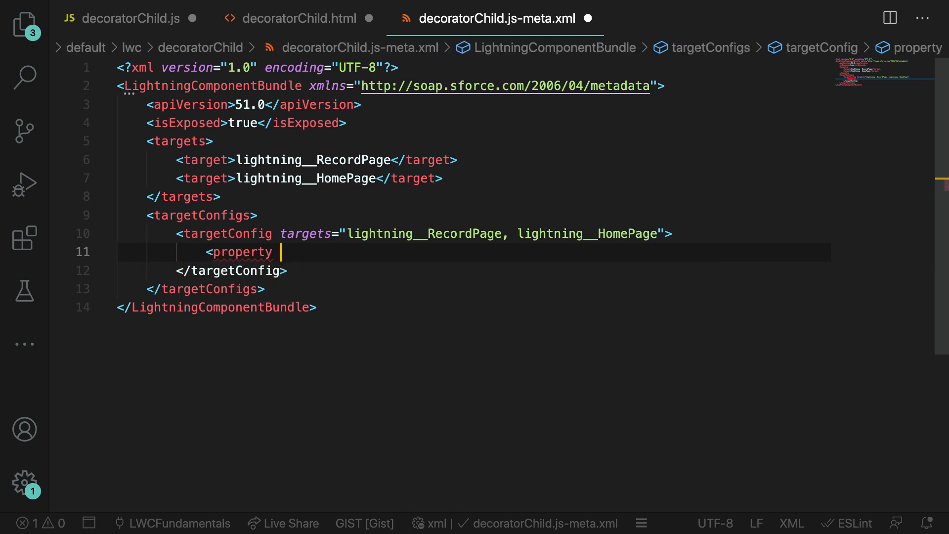
type("name=\"message\"")
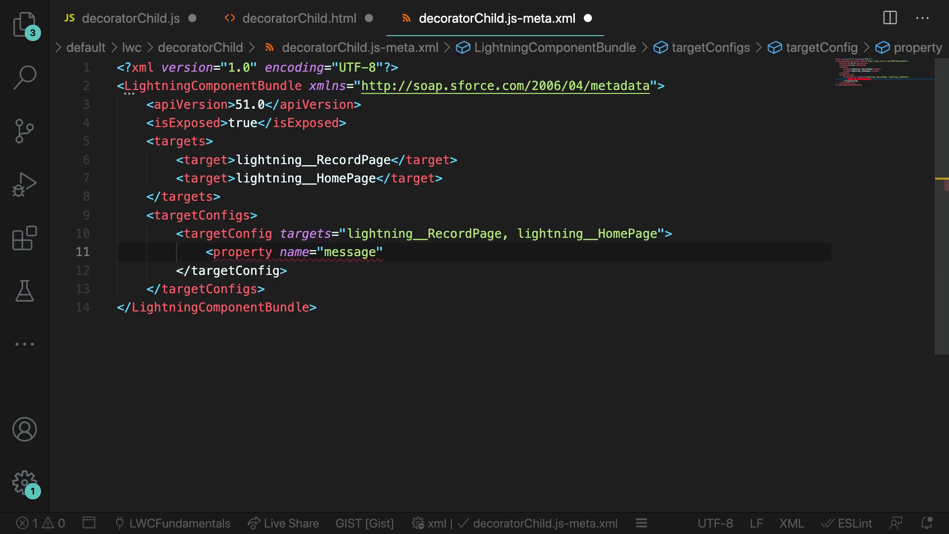
type("label=\"Message\"")
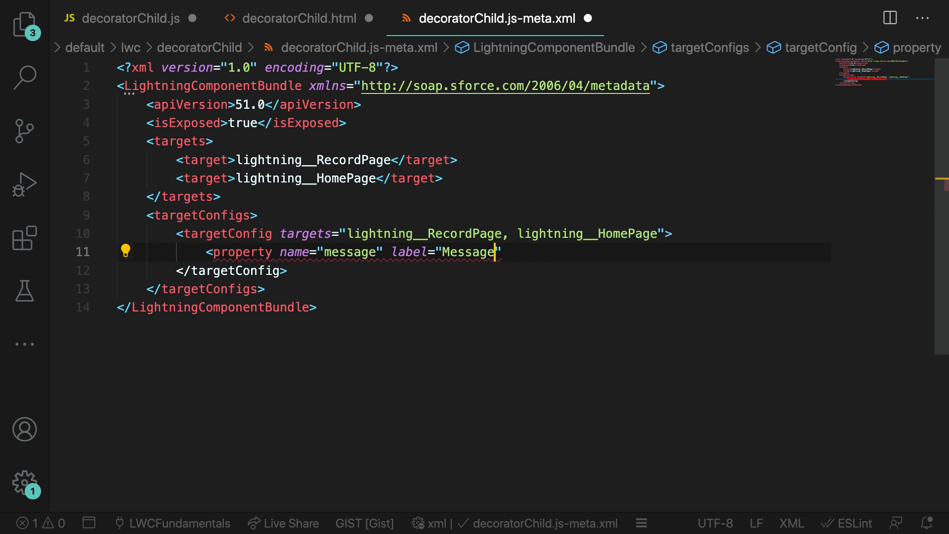
type("type=\"St\"")
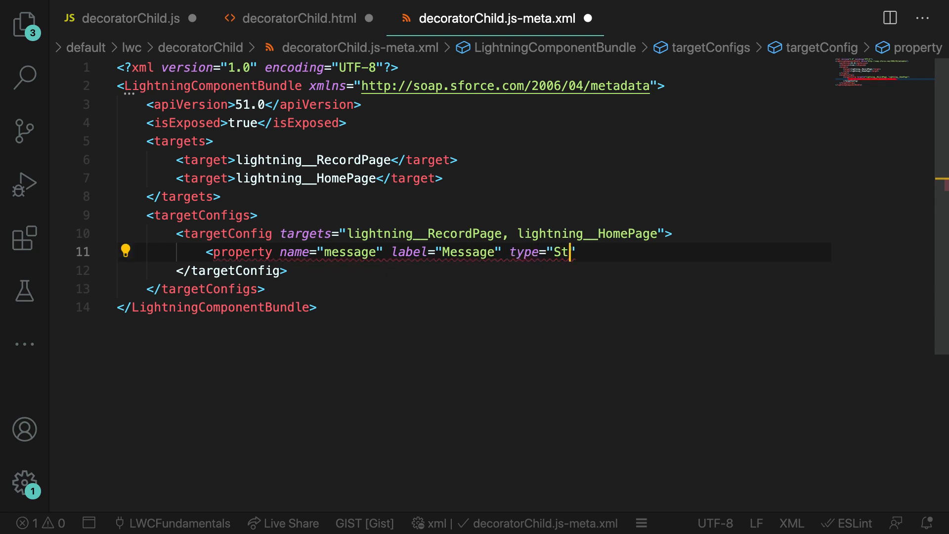
type("ring\" descri")
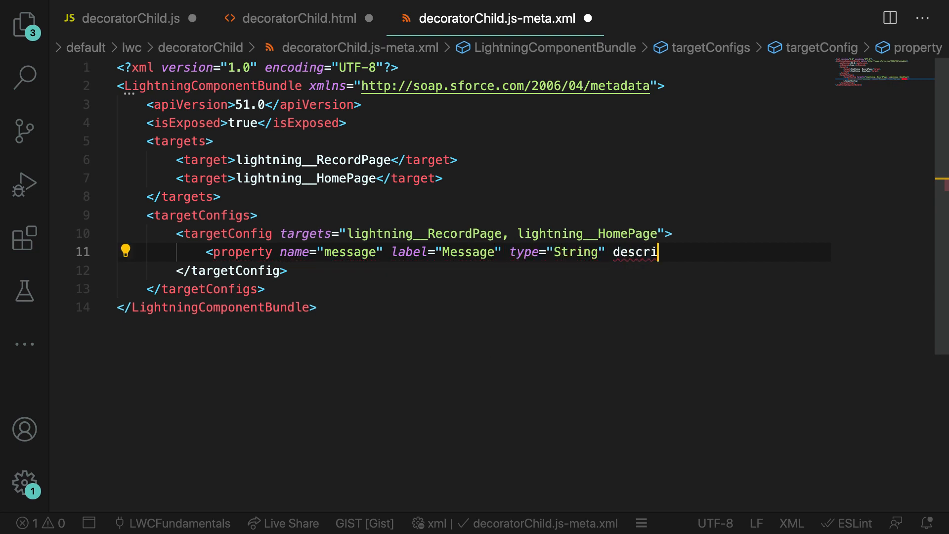
type("ption=\"\"")
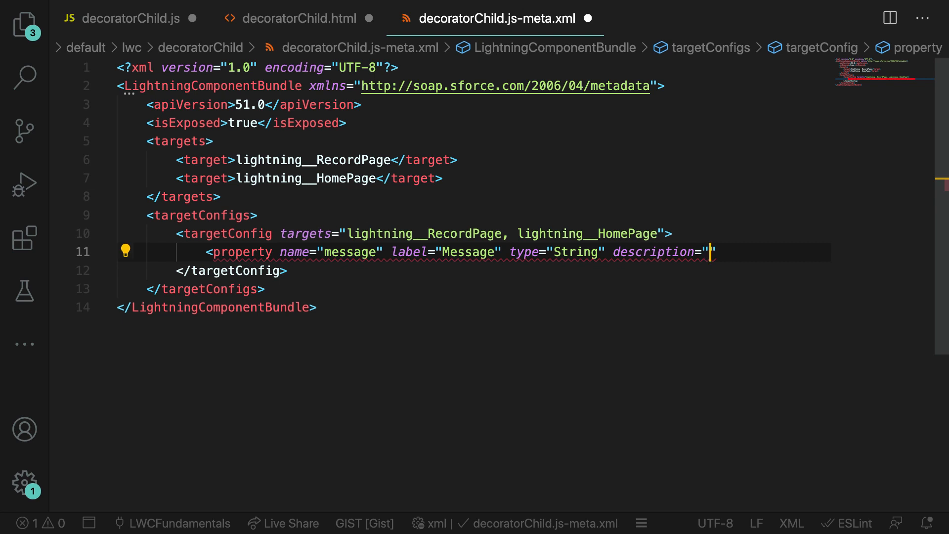
type("Enter a m")
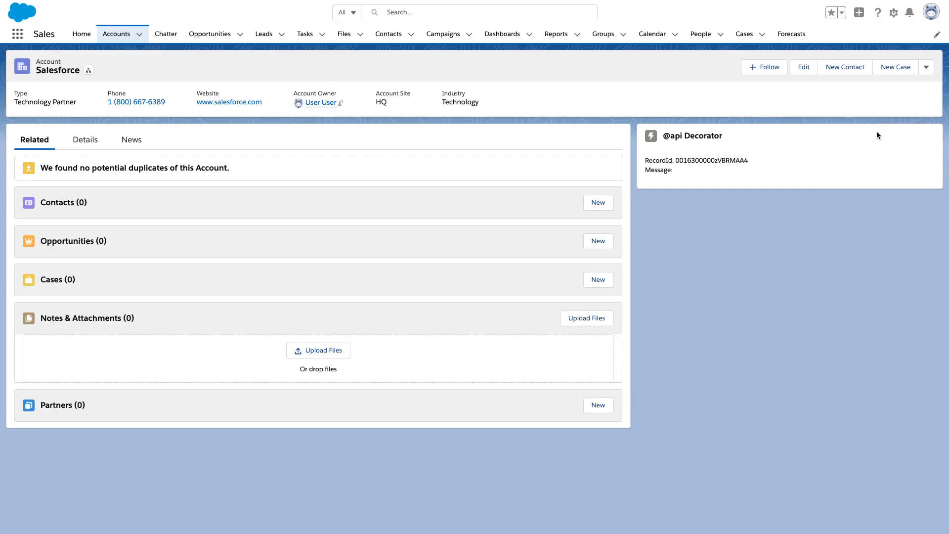
left_click(893, 13)
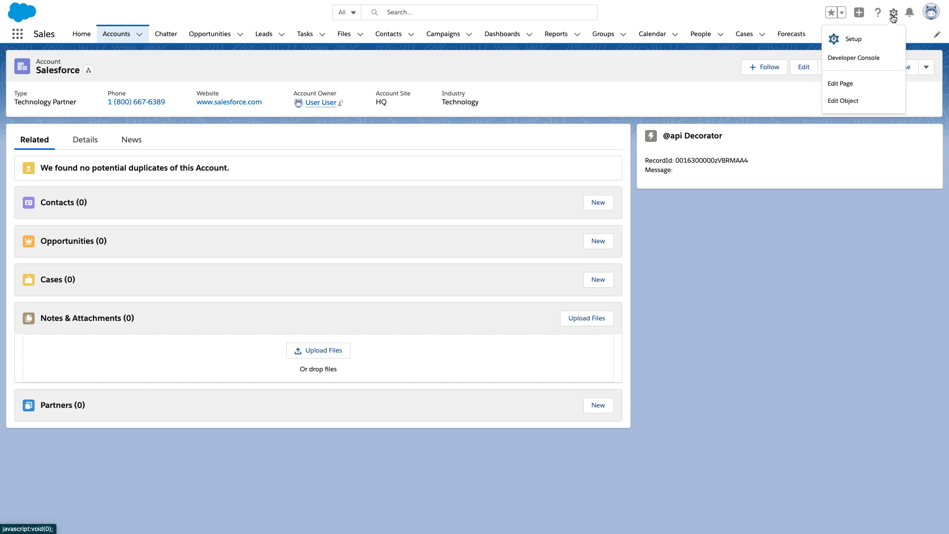
left_click(840, 83)
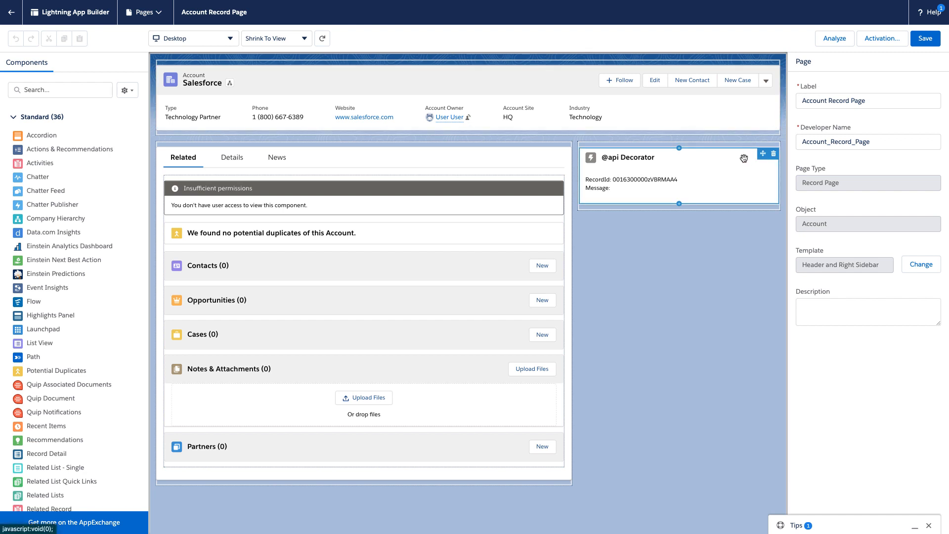
left_click(623, 157)
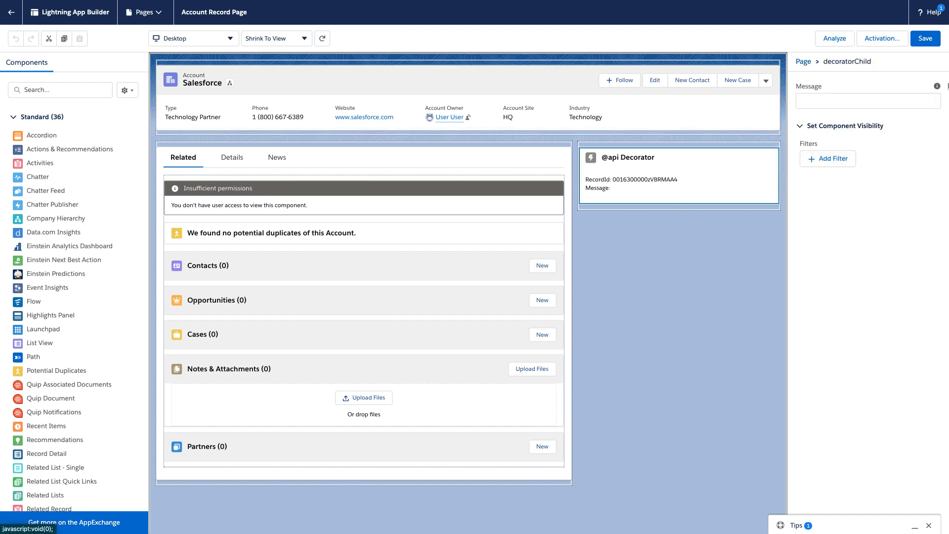
mouse_move(937, 87)
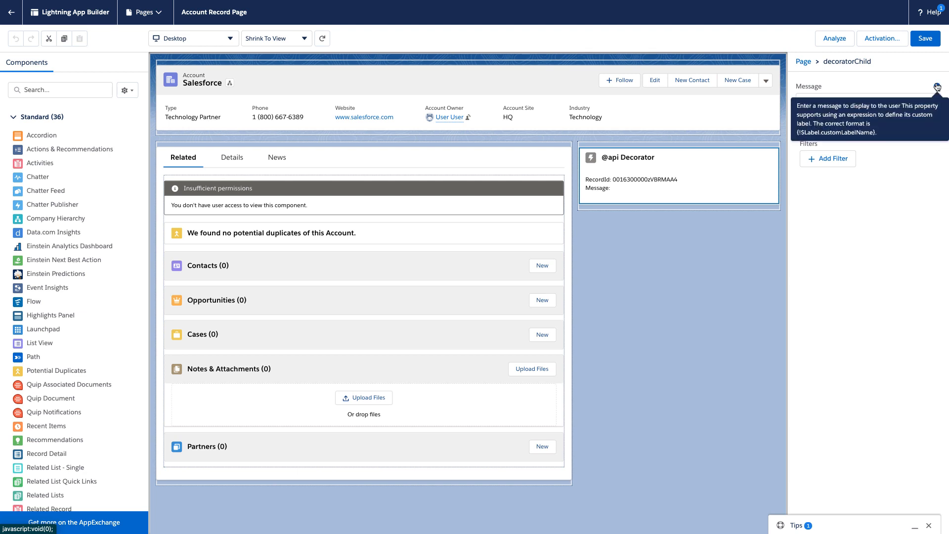
- Set its Message property to 'This component is brought to you by the lightning app builder!'
left_click(867, 101)
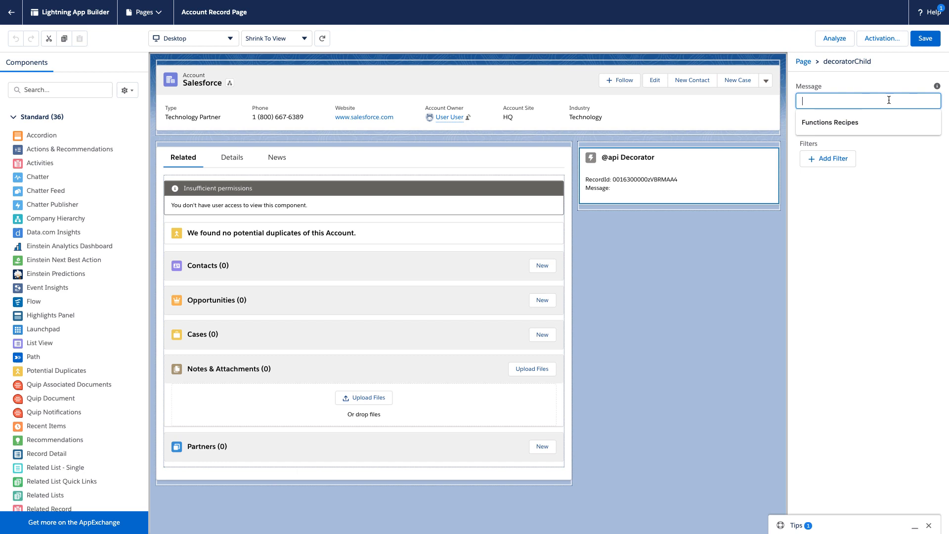
type("This component is")
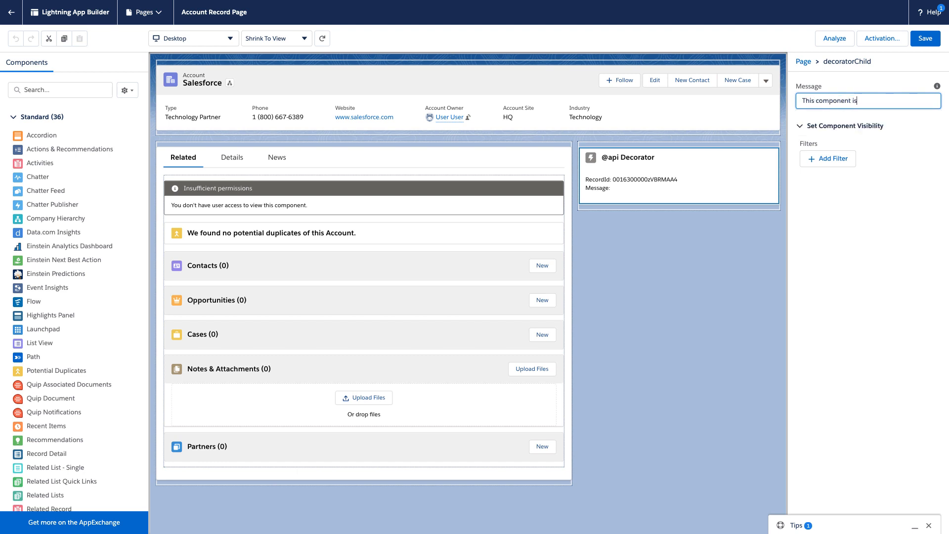
type("brought to you by the lightning app")
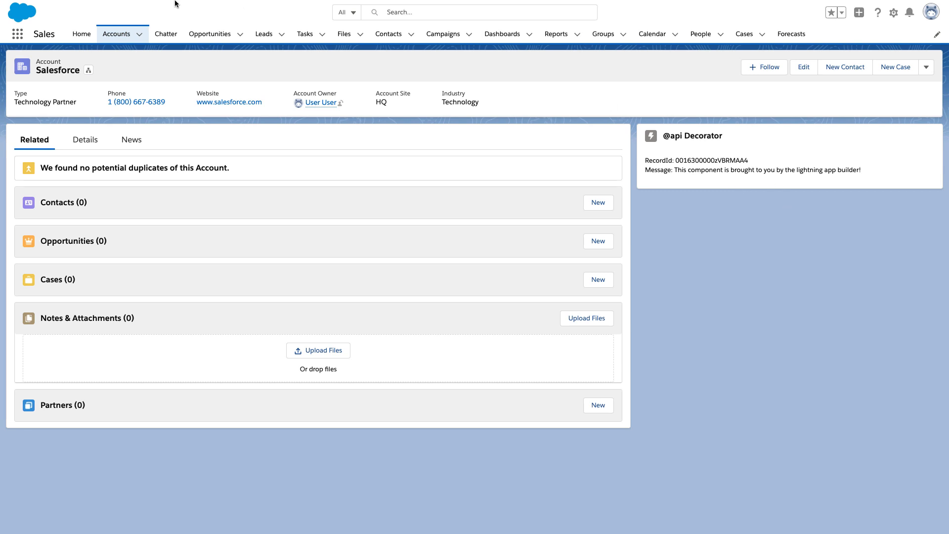
left_click(81, 33)
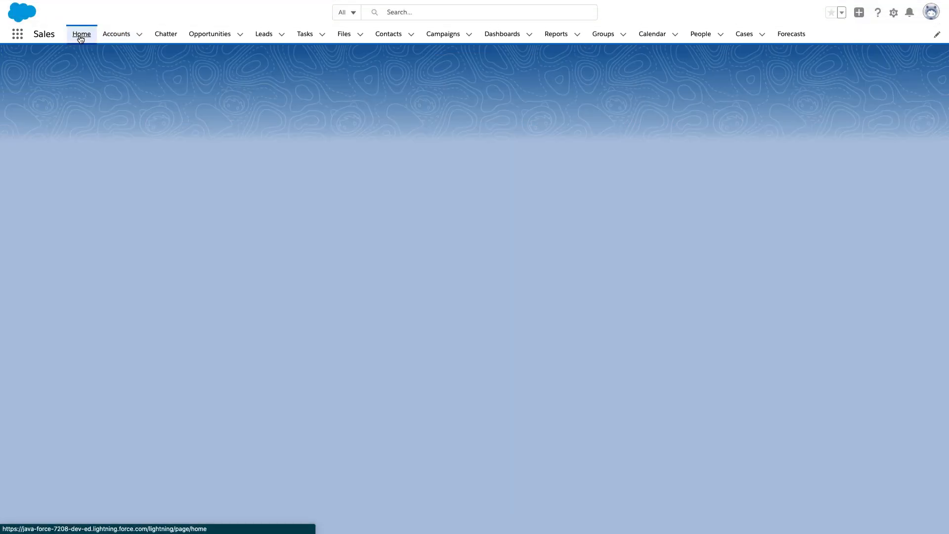
left_click(81, 34)
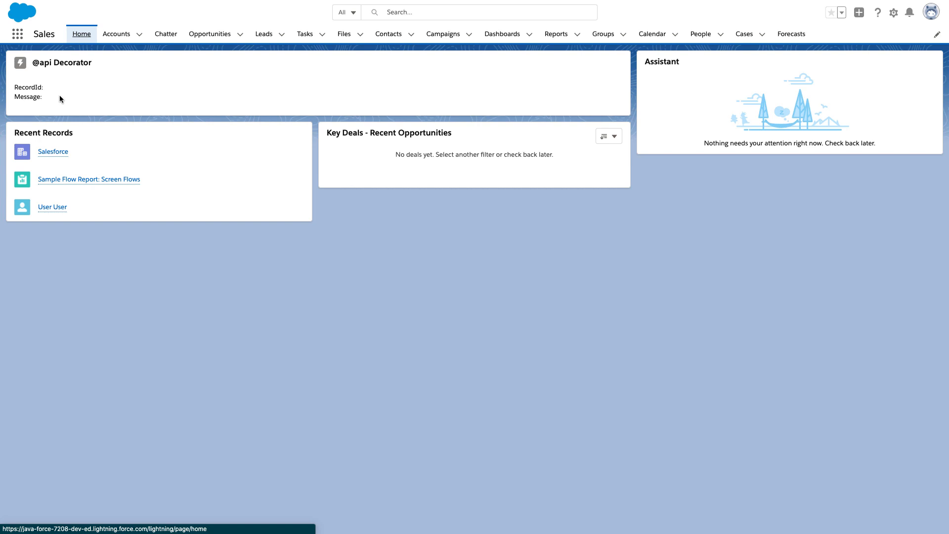
mouse_move(63, 104)
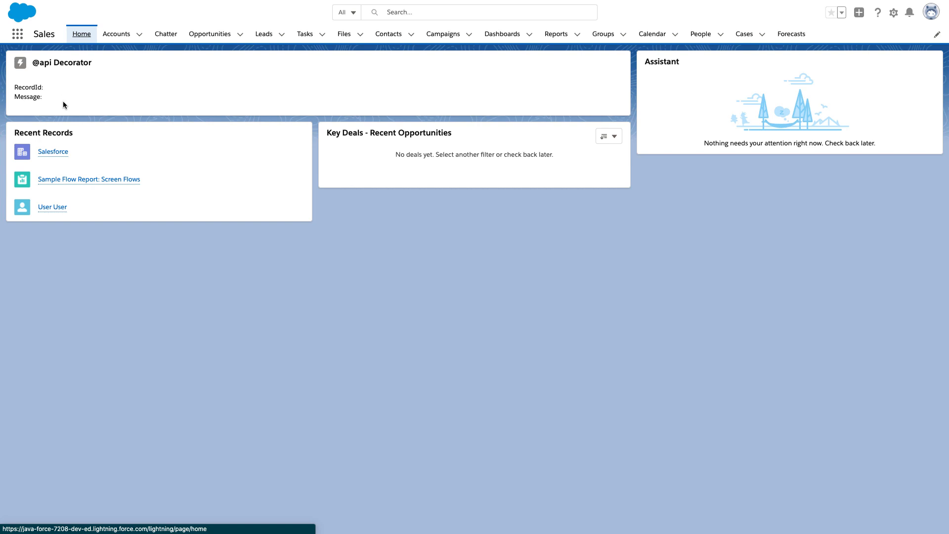